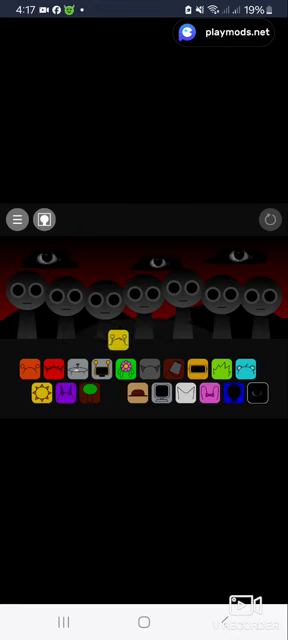
# - Assign the yellow antennae sound to the centre gray character so the beat begins
pyautogui.click(123, 344)
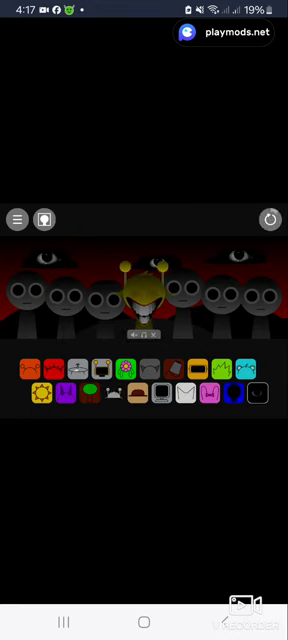